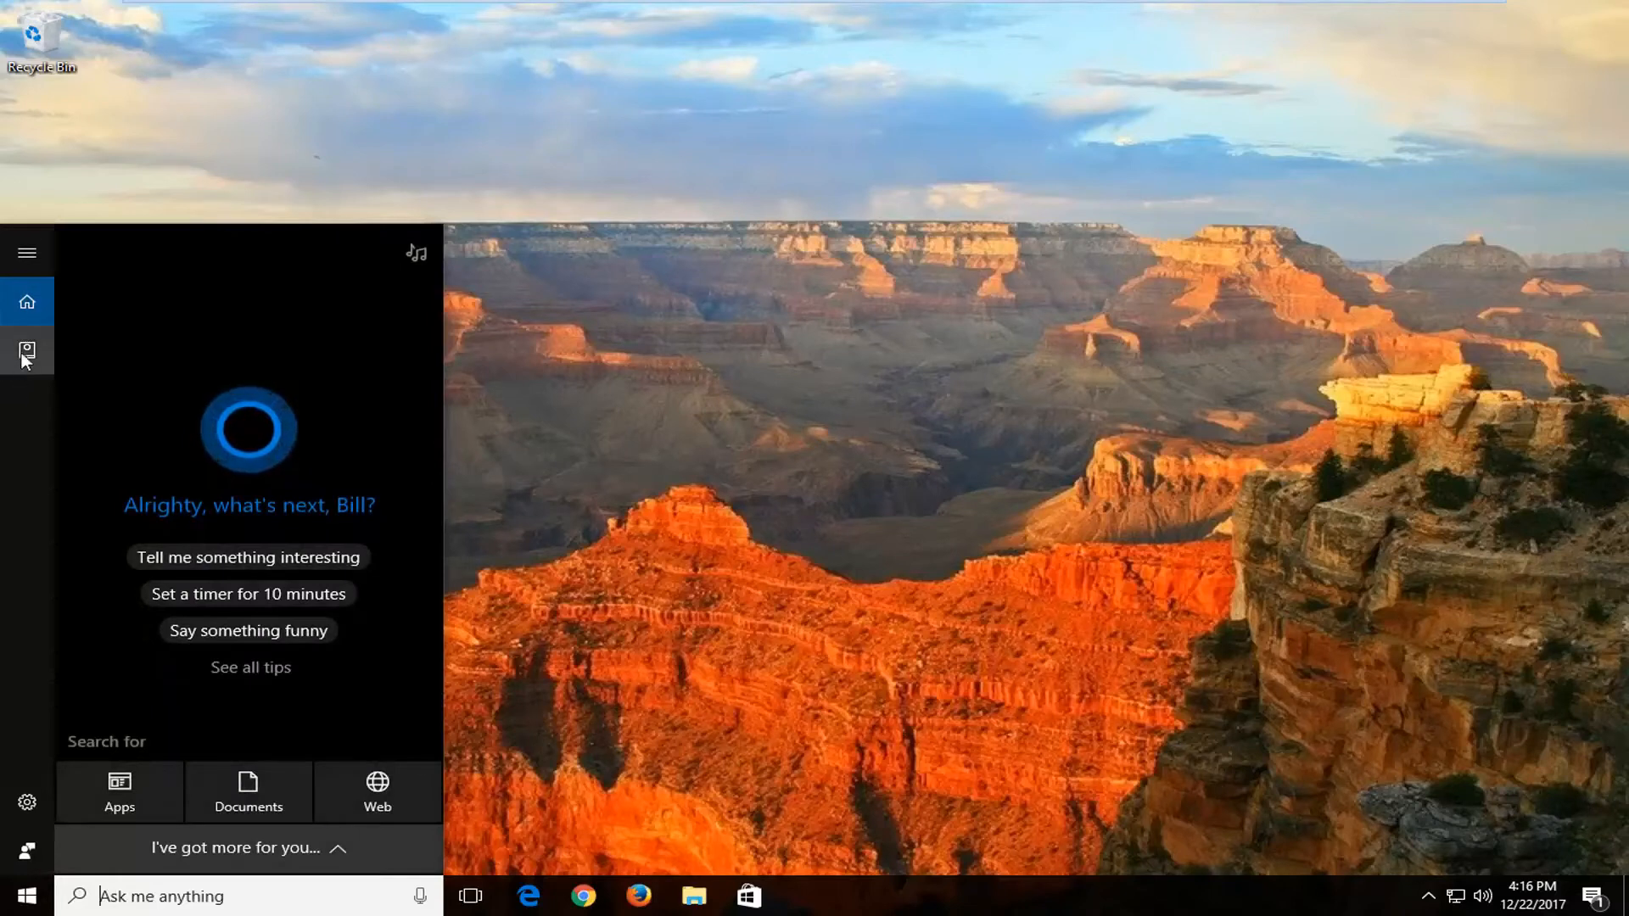
mouse_move(32, 383)
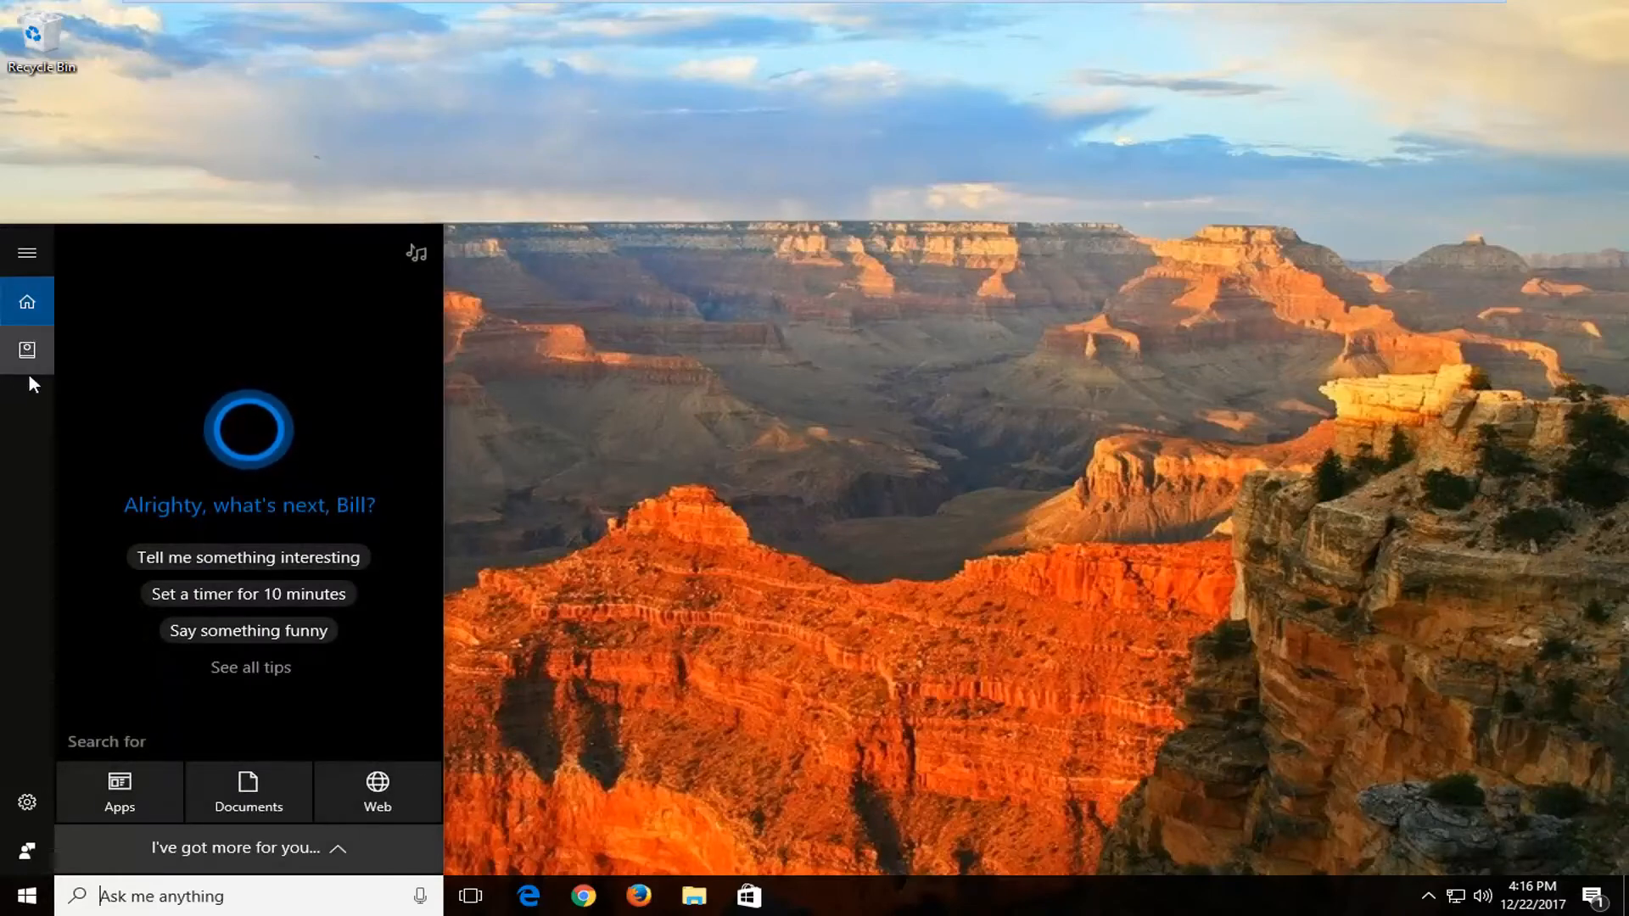
mouse_move(31, 336)
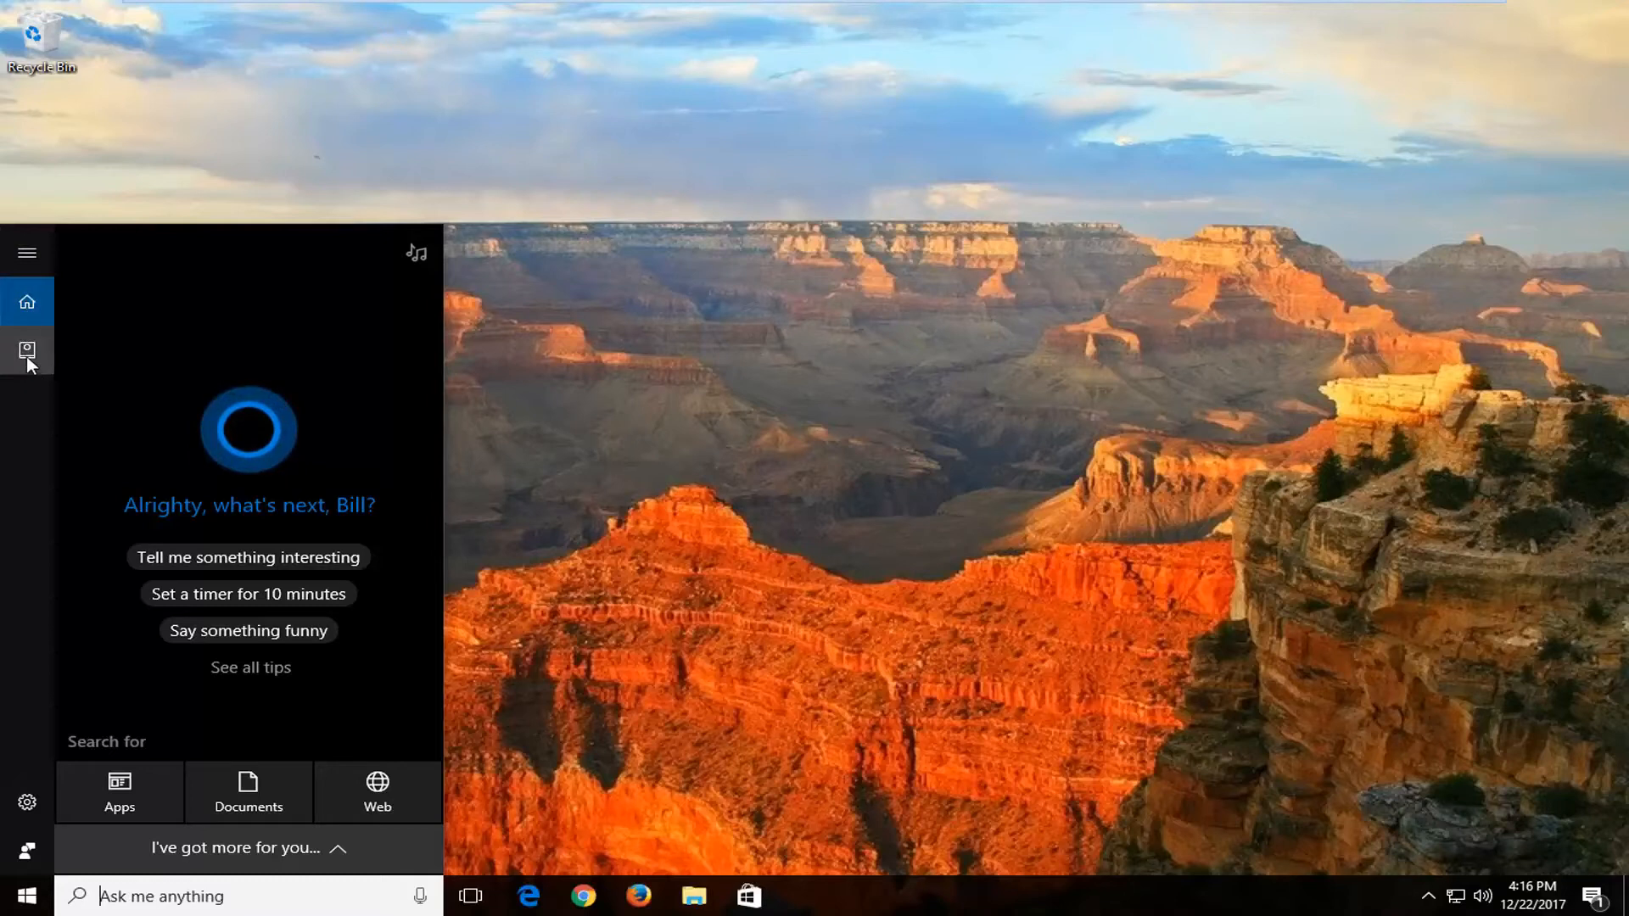
- Reach Cortana's name prompt via the Notebook's About Me entry
click(25, 349)
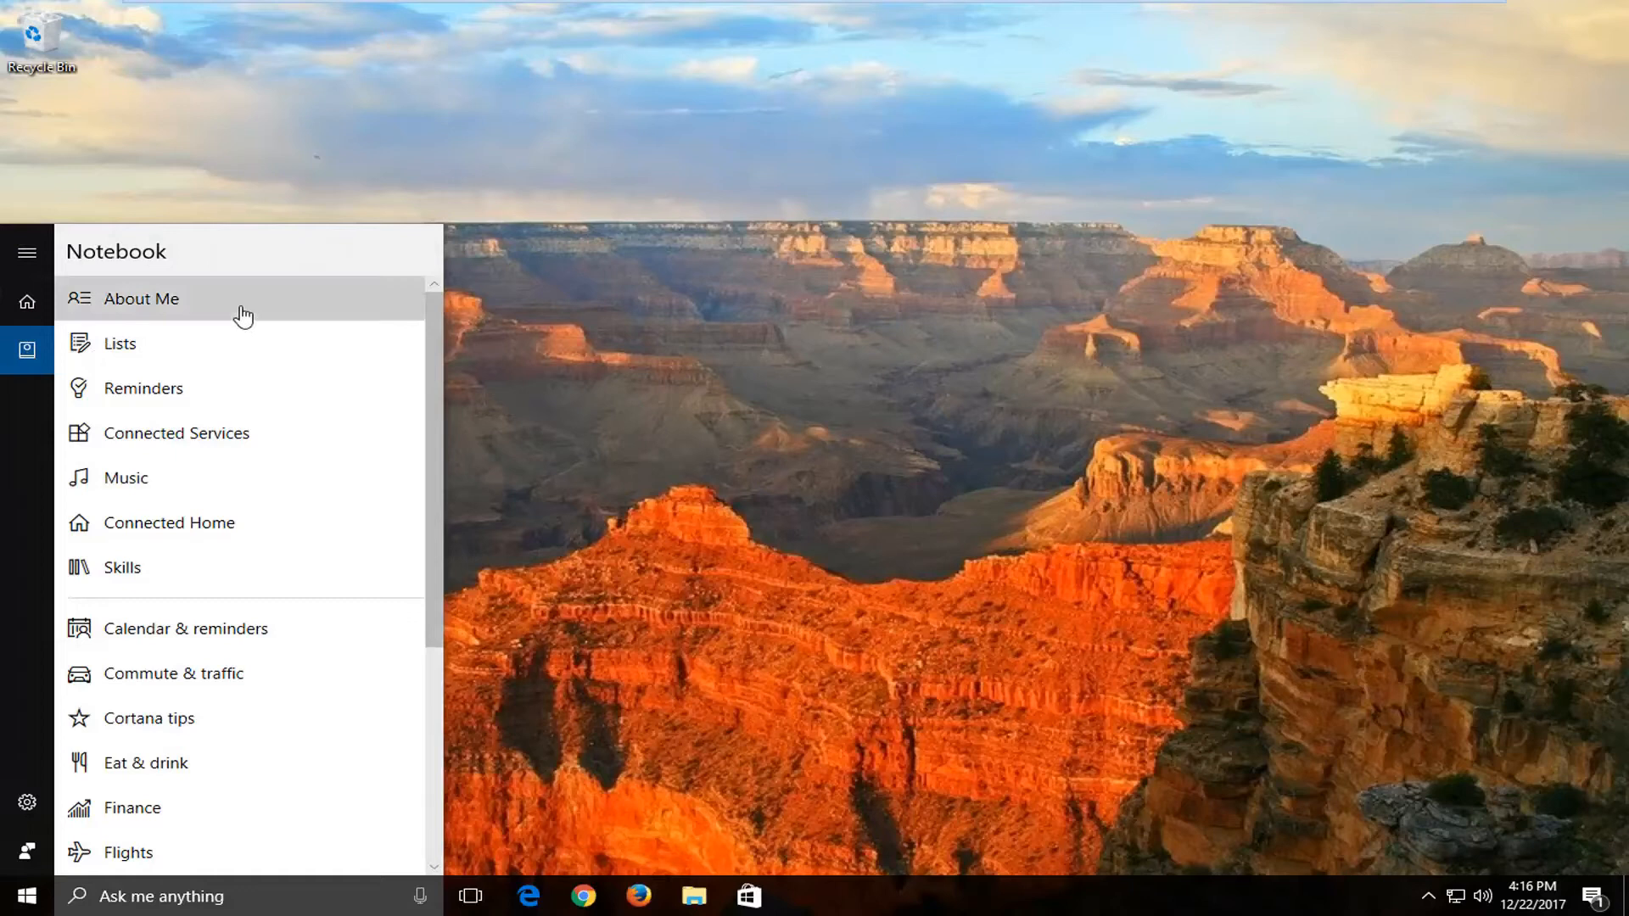
click(143, 299)
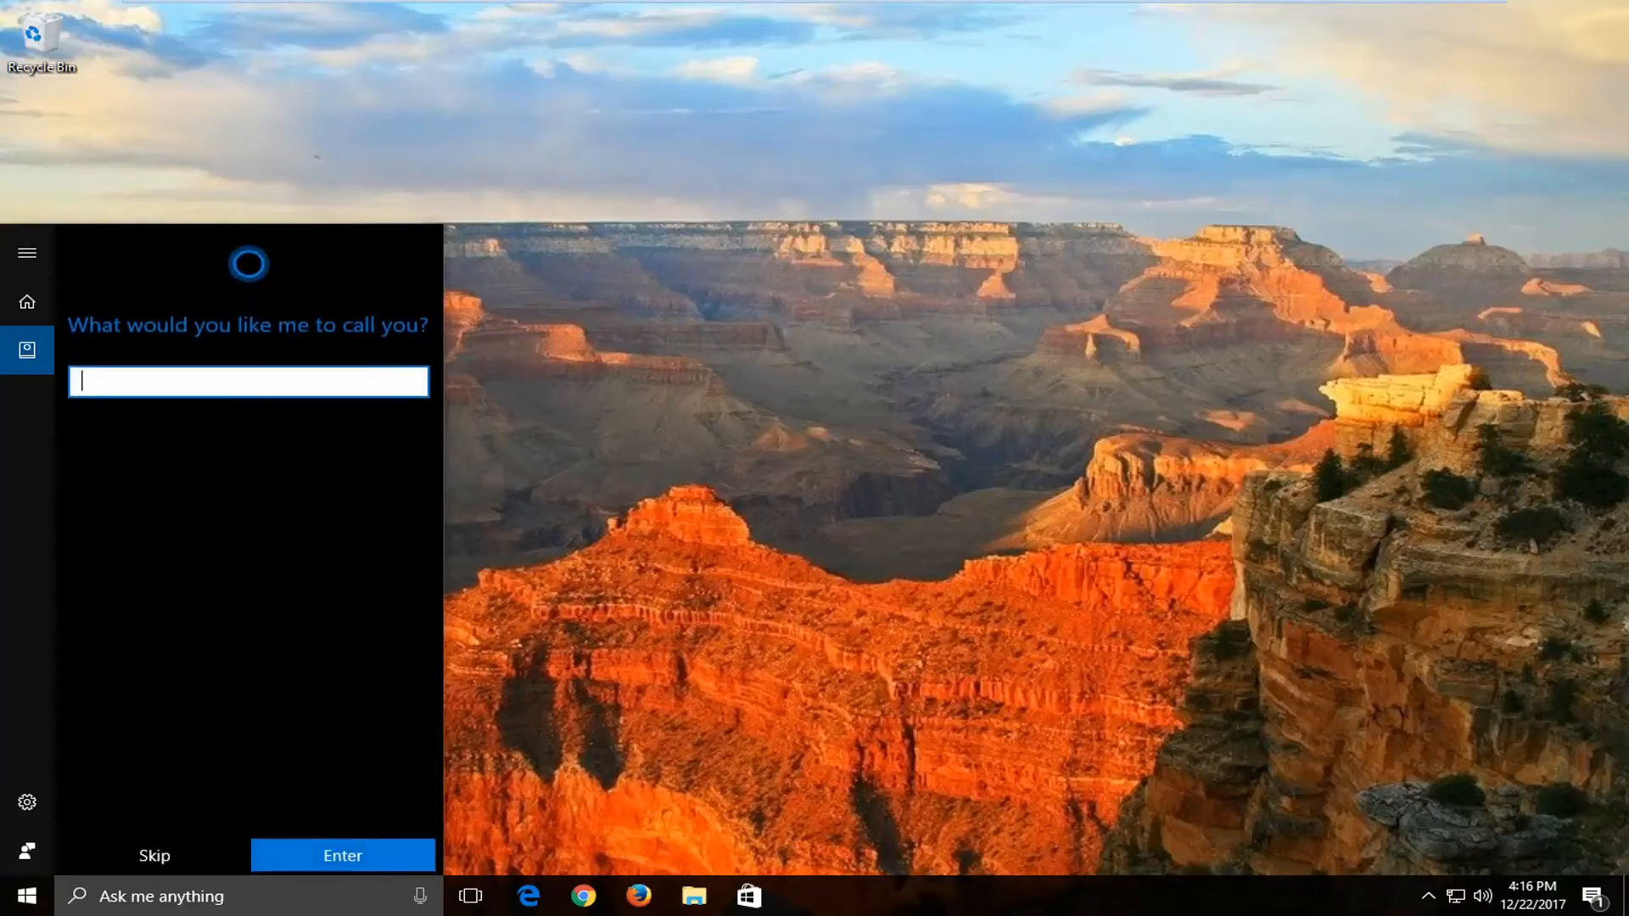
- Name yourself 'Evan' and accept Cortana's pronunciation of it
text(Evan)
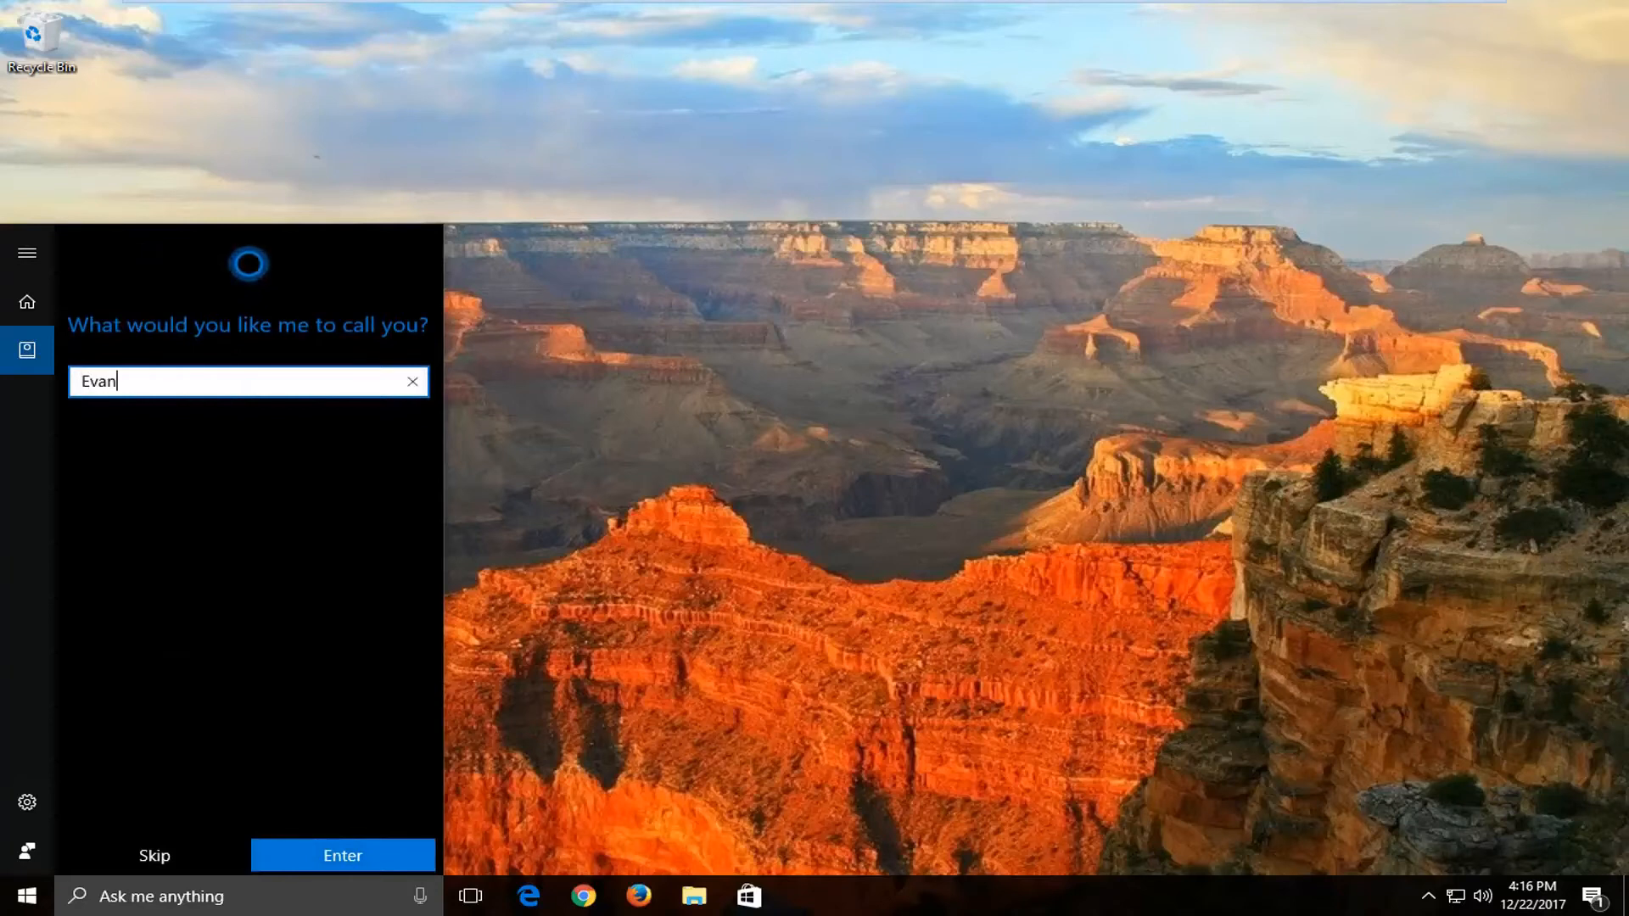
click(343, 855)
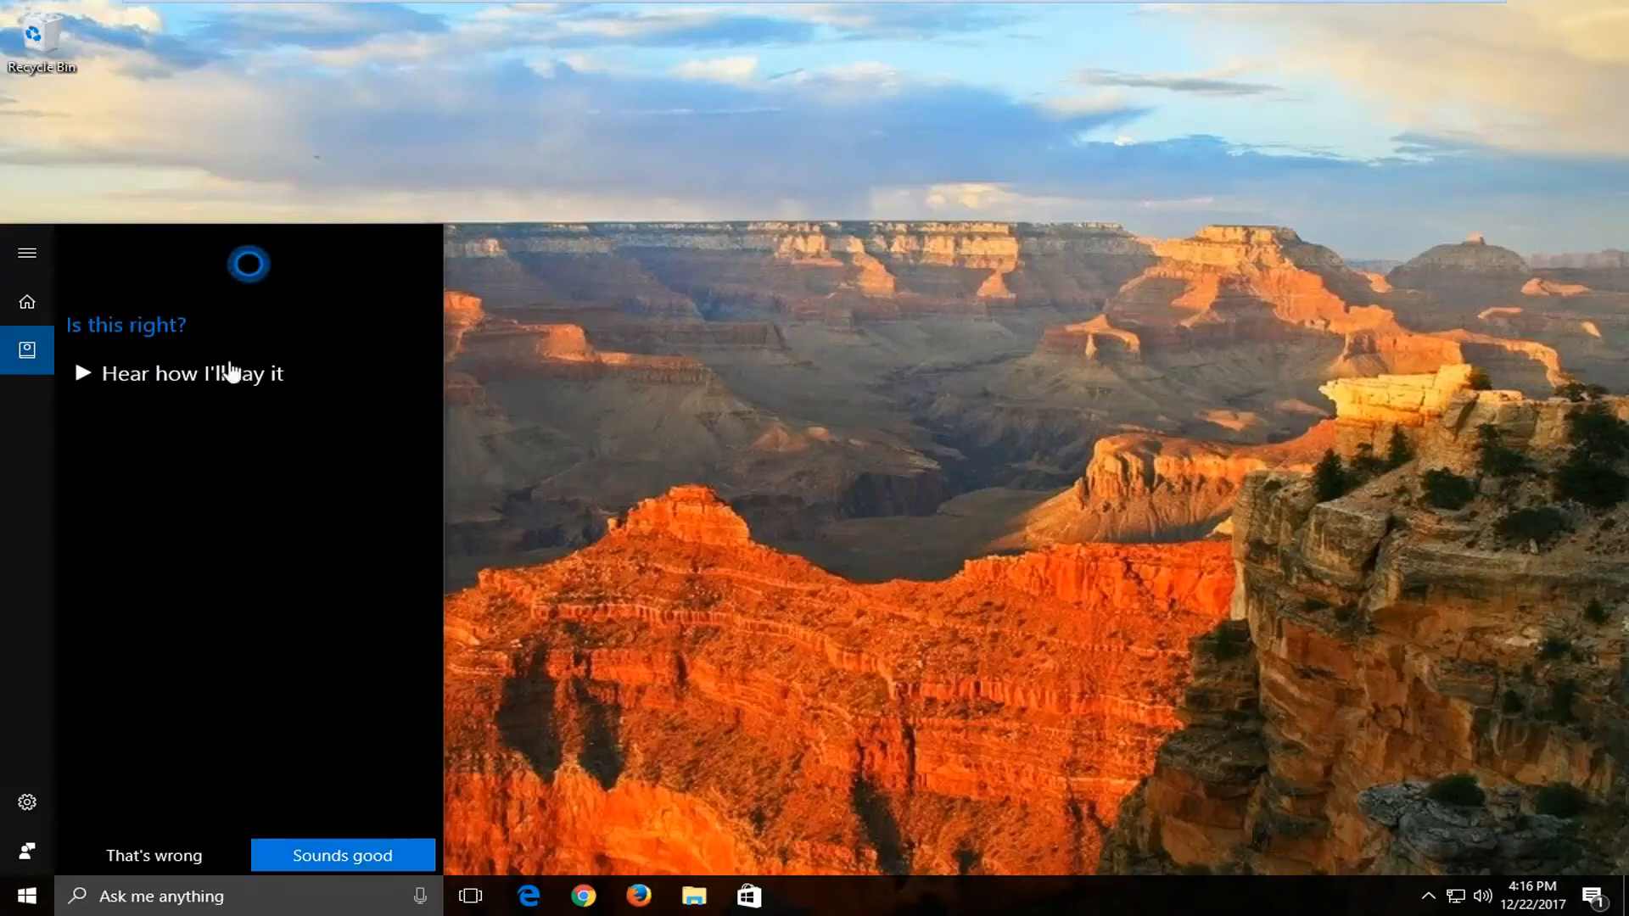
click(341, 854)
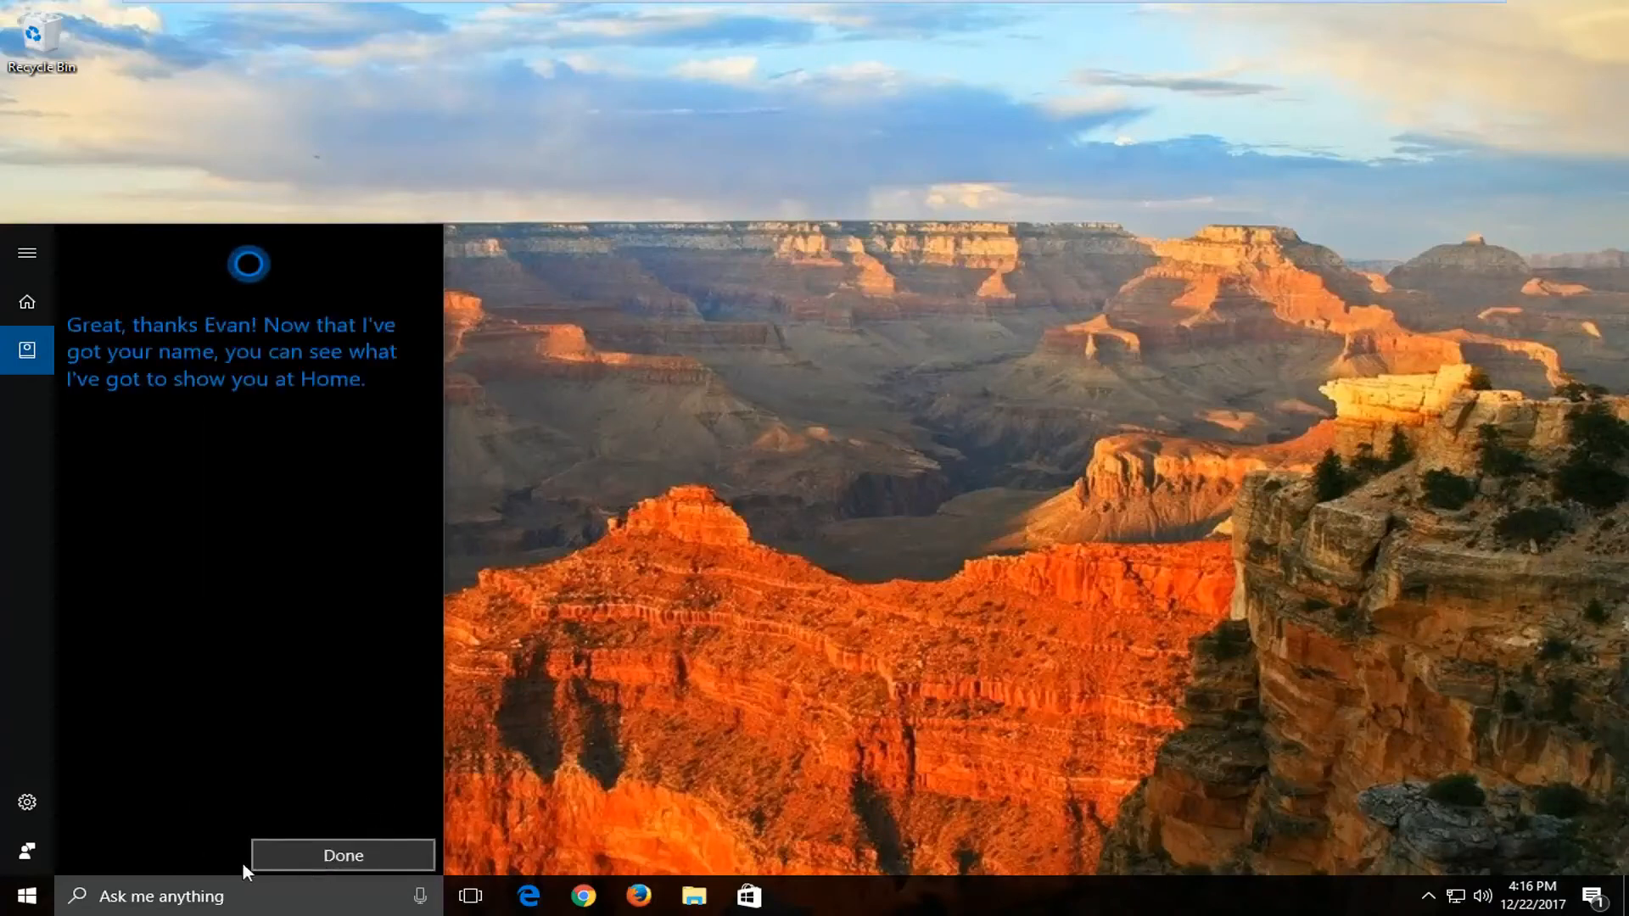
- Finish to the home panel greeting 'What's next, Evan?' and close Cortana
click(343, 855)
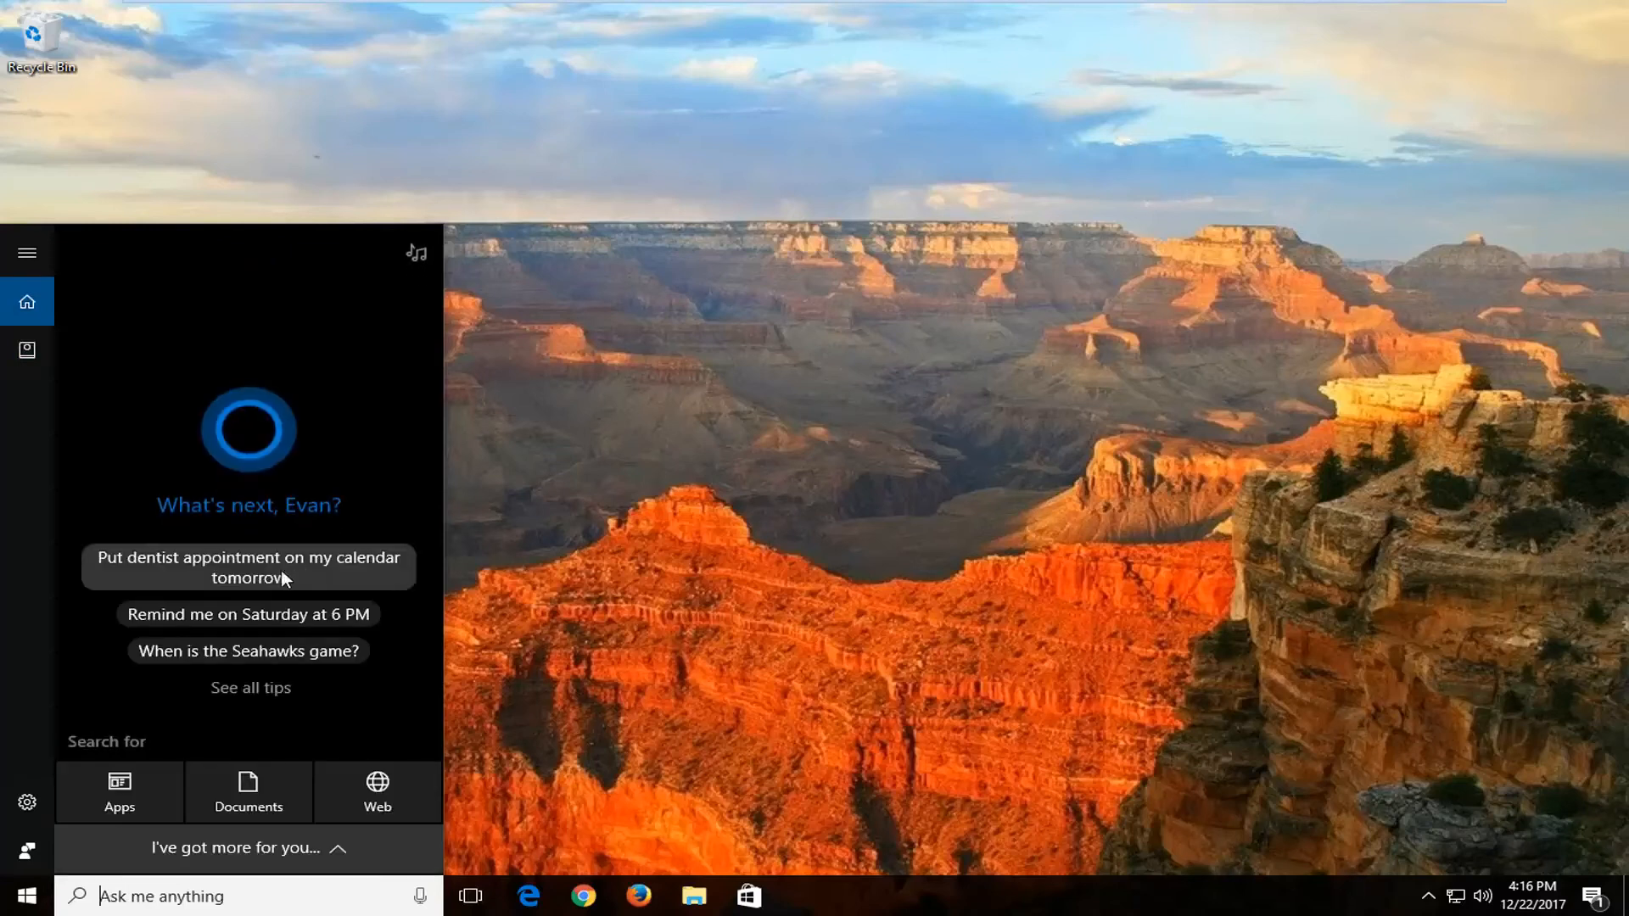
mouse_move(377, 509)
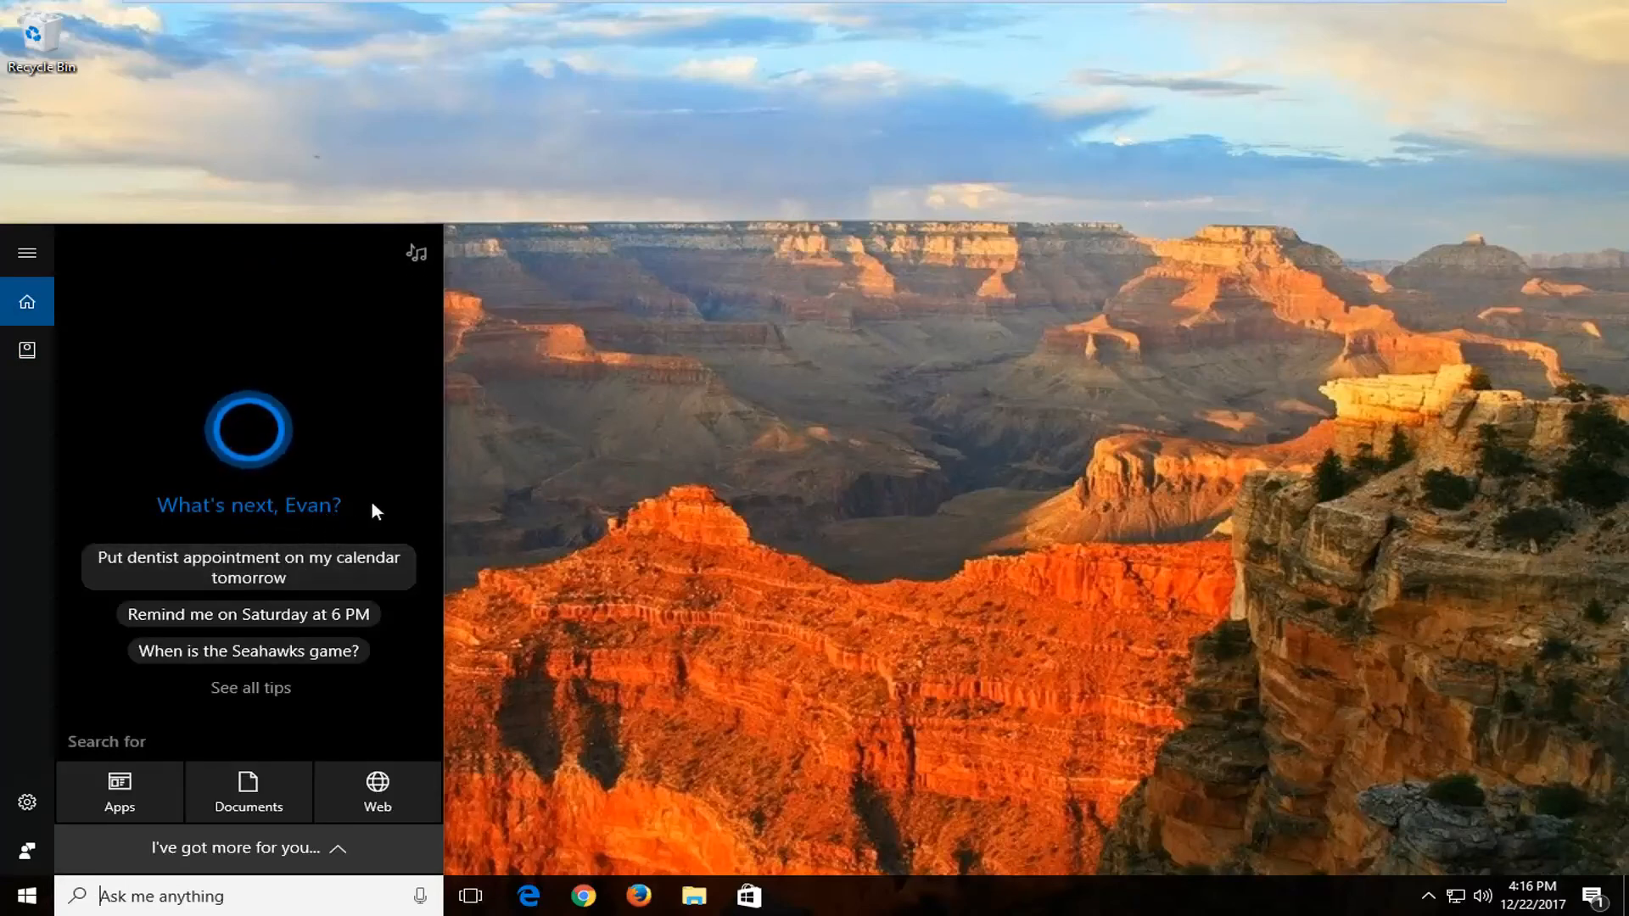
mouse_move(567, 396)
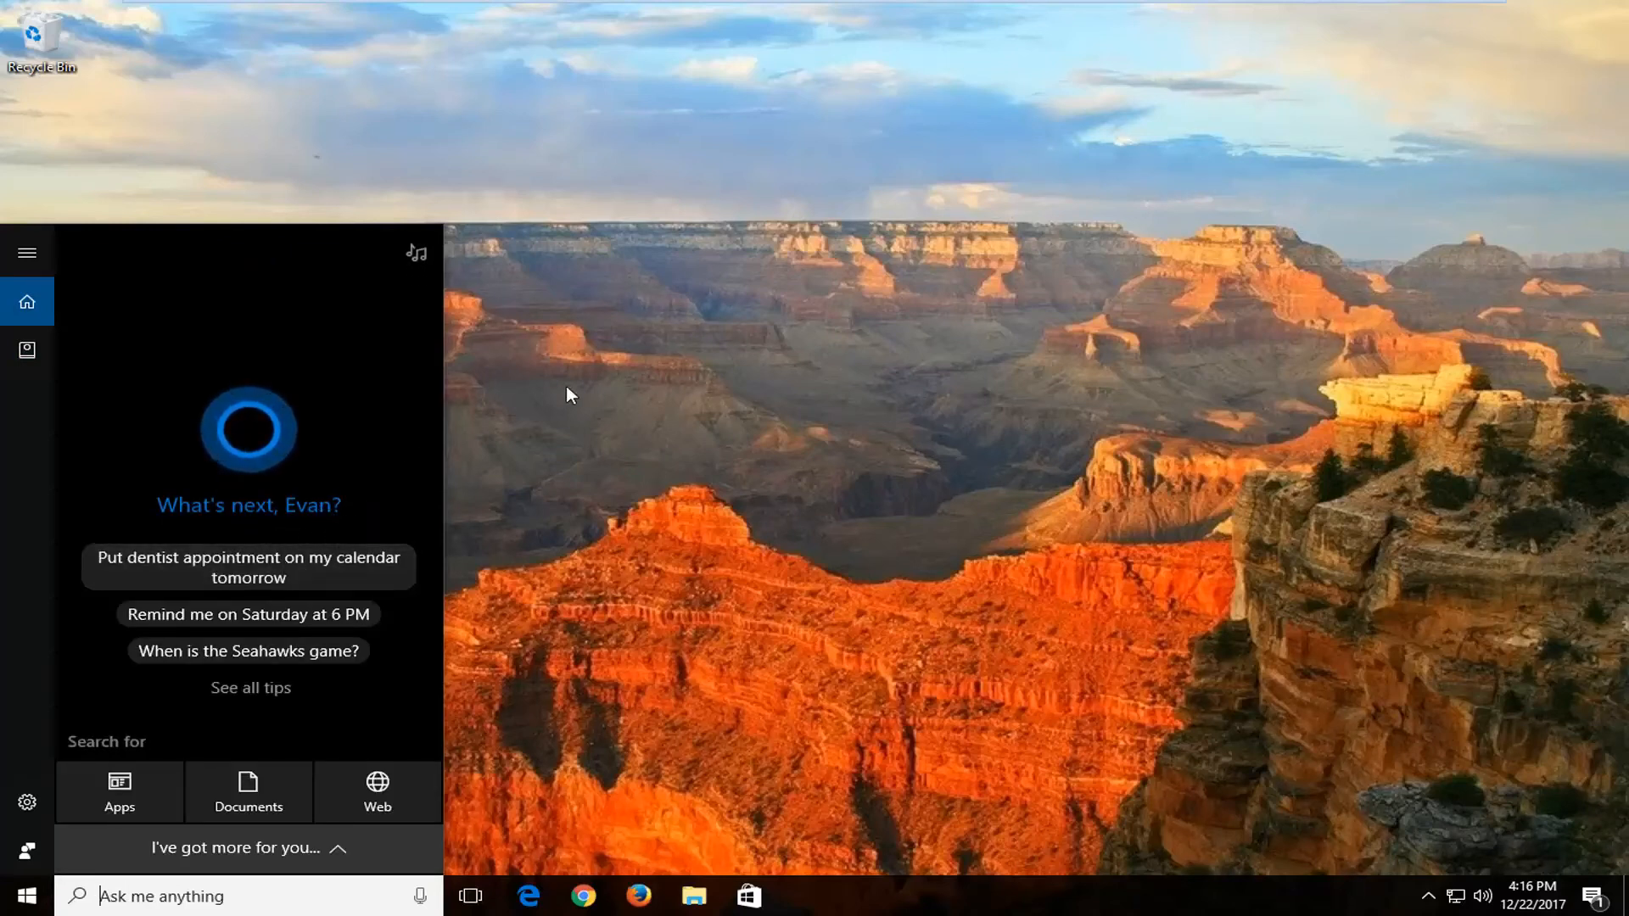
mouse_move(566, 391)
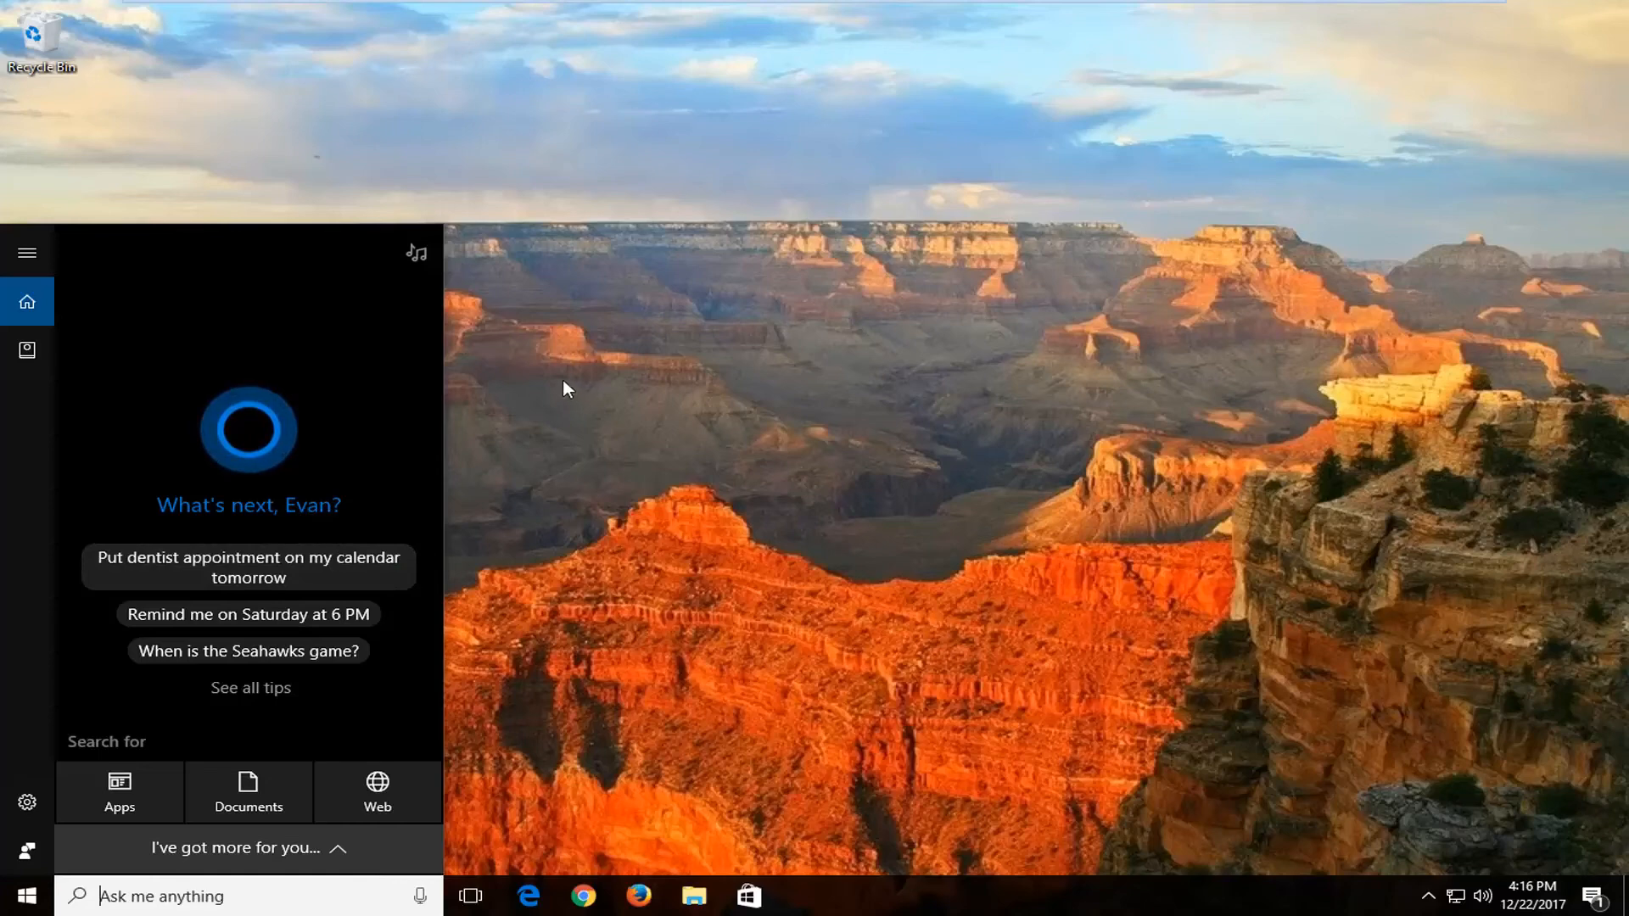
click(565, 390)
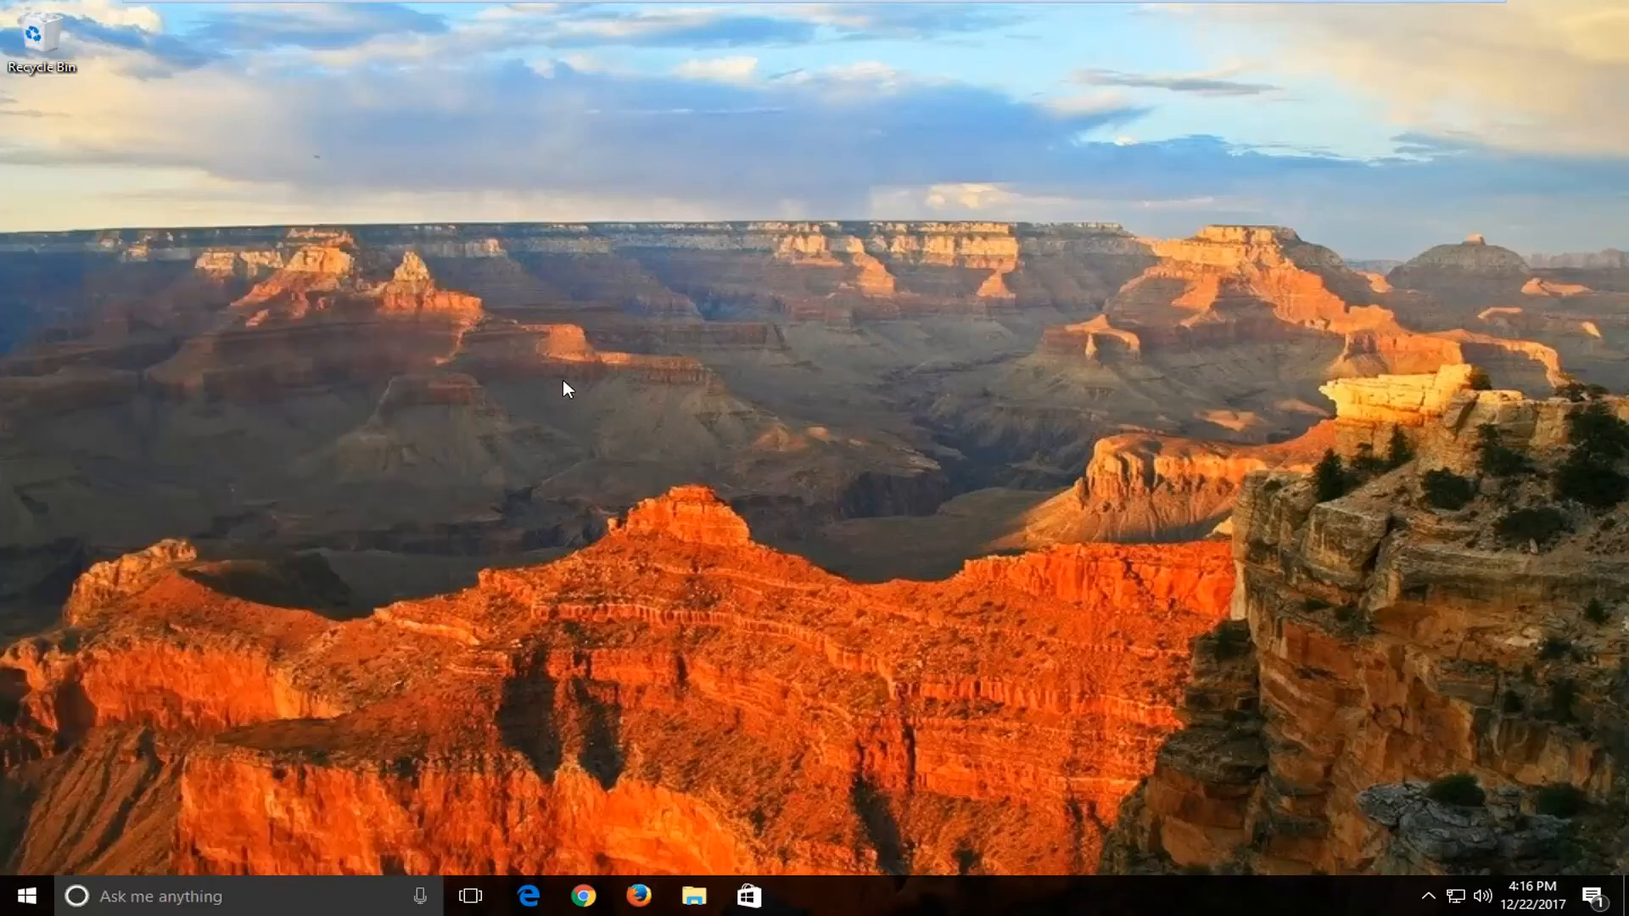